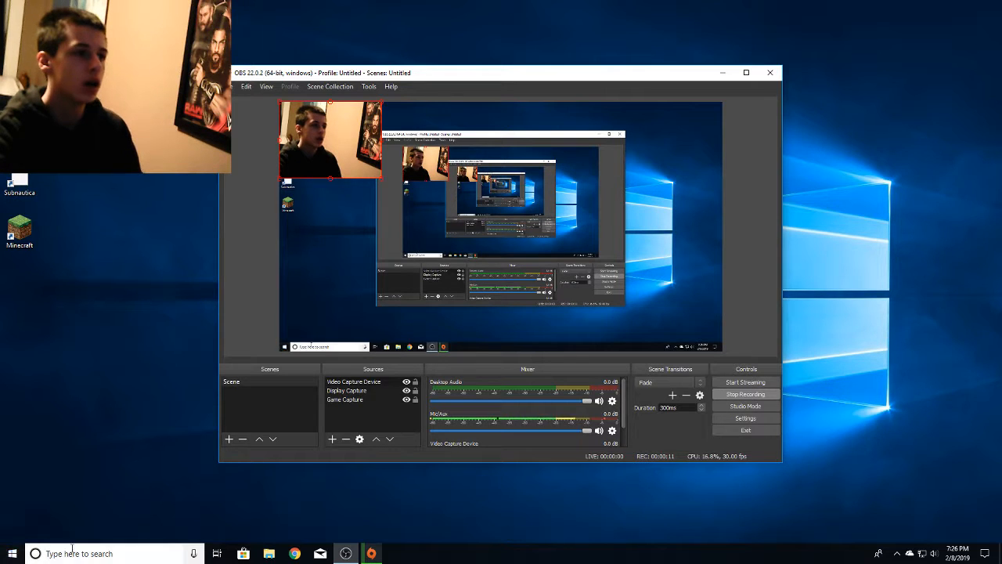
Step: Launch Sea of Thieves, bringing up the 'Check your account' error 0x803F8001
click(78, 554)
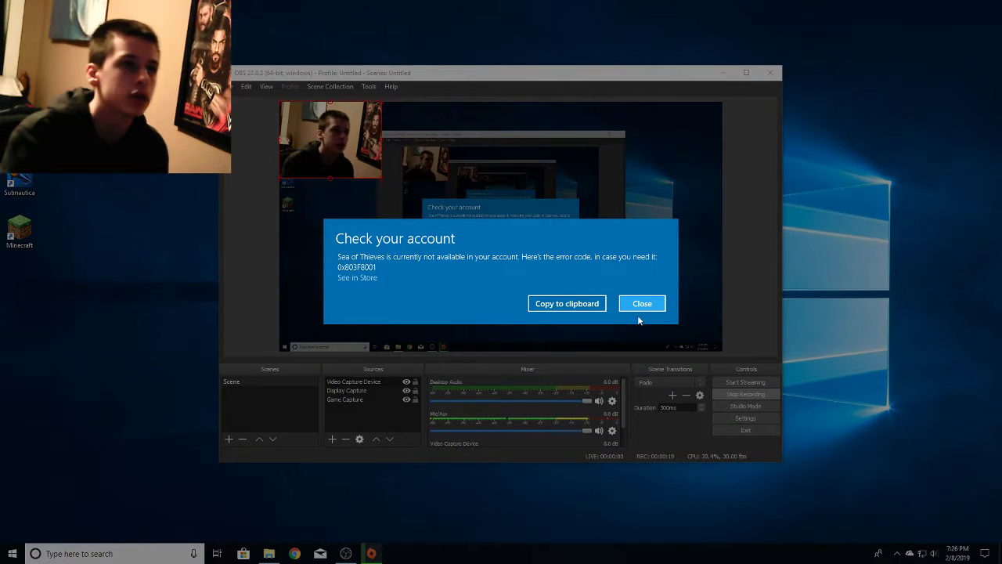
click(642, 304)
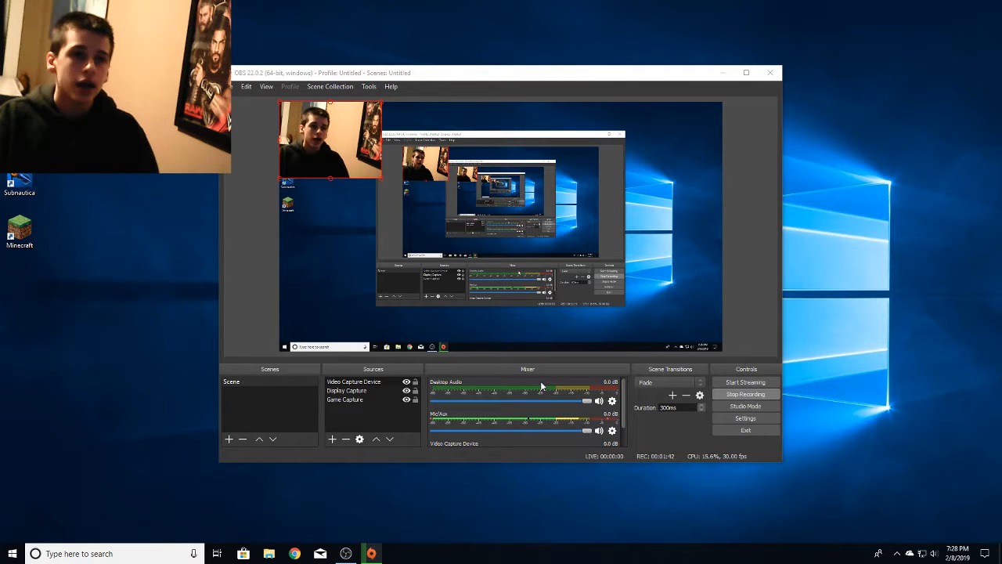
mouse_move(689, 332)
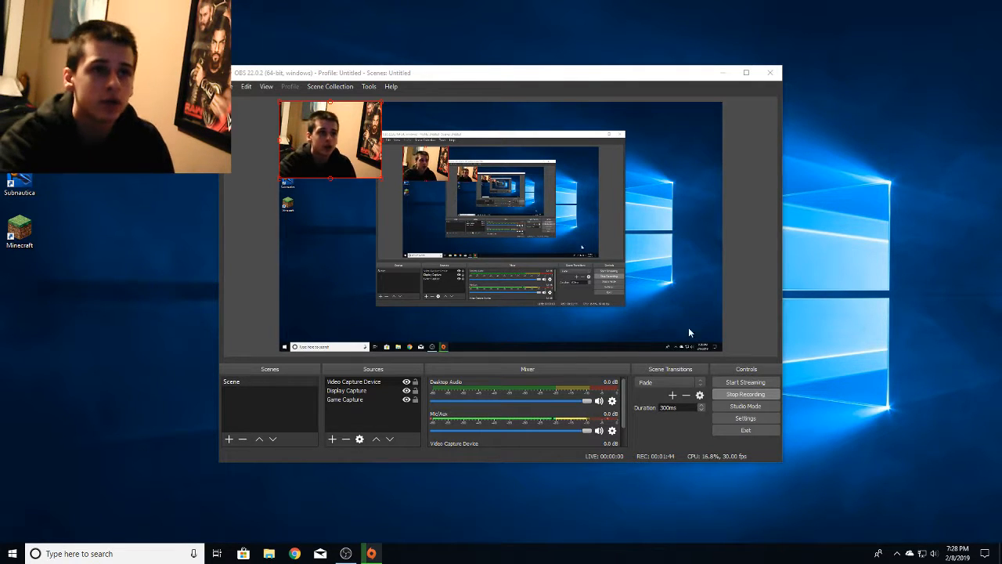